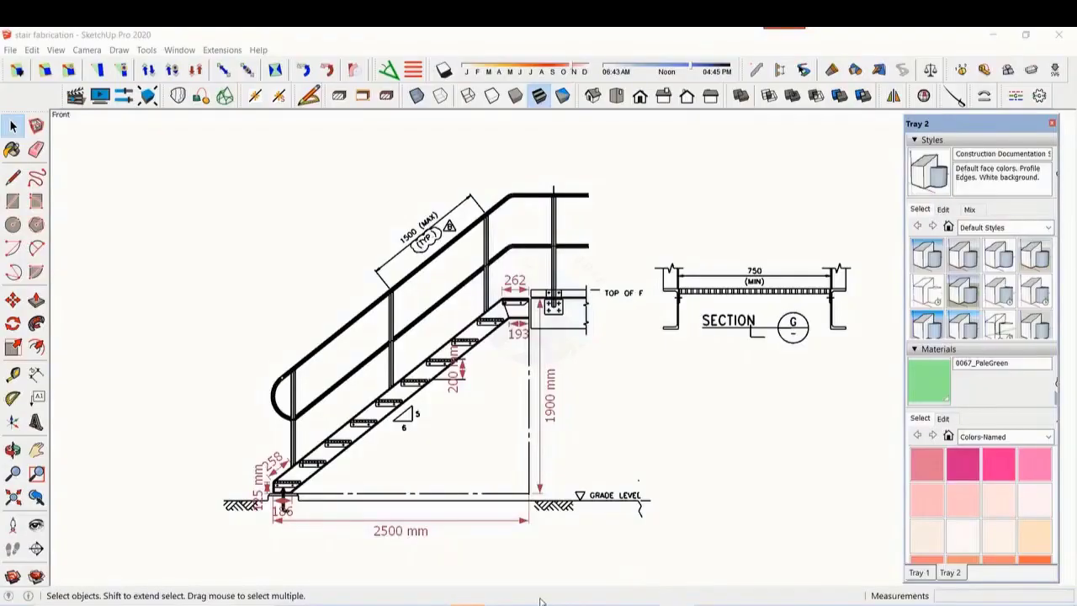
mouse_move(542, 559)
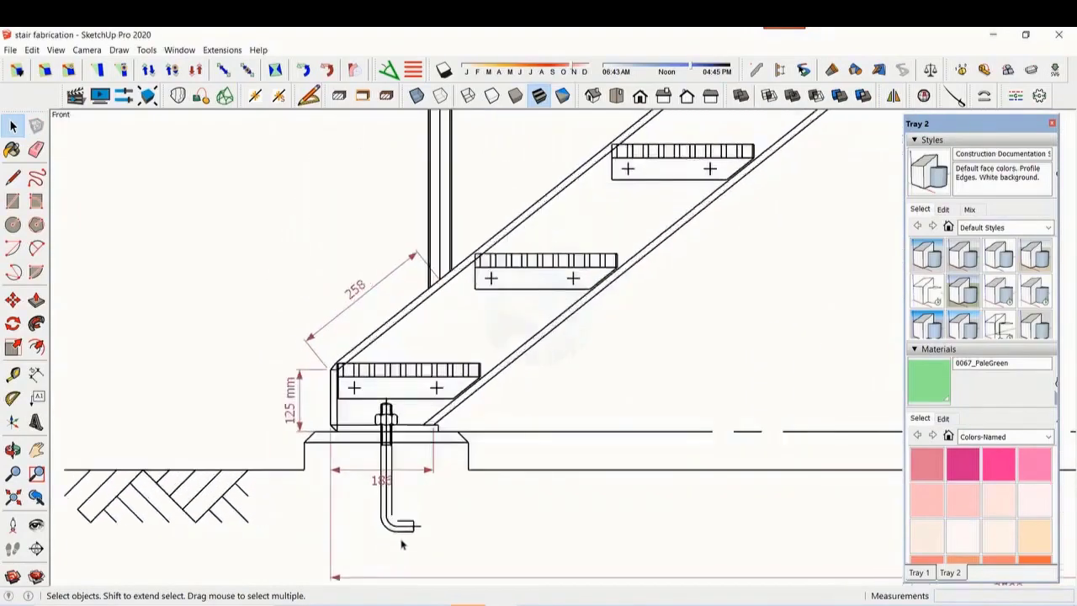
mouse_move(276, 549)
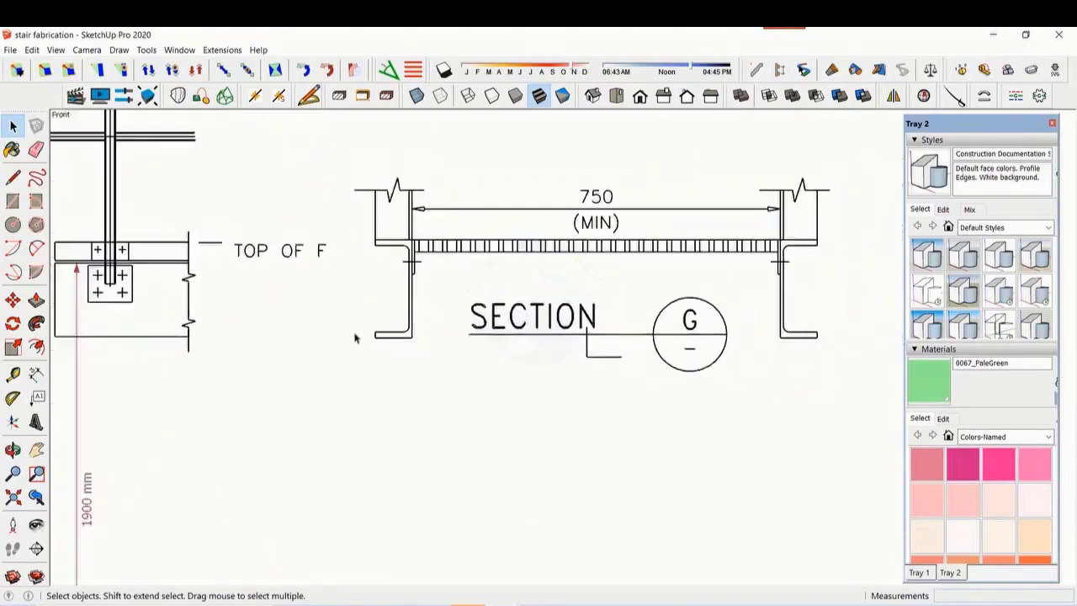
mouse_move(643, 271)
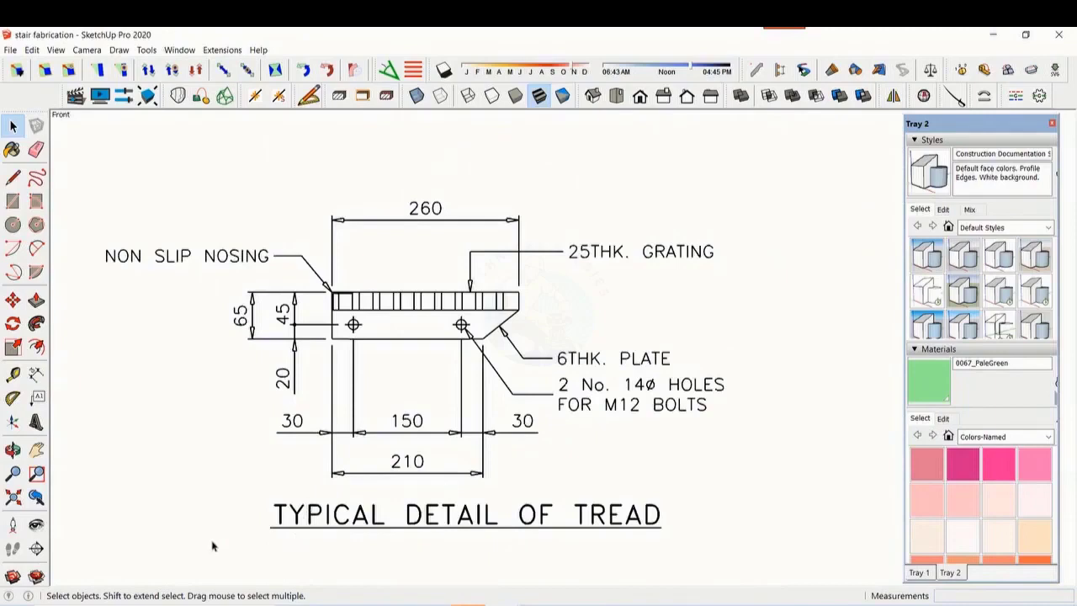
mouse_move(196, 465)
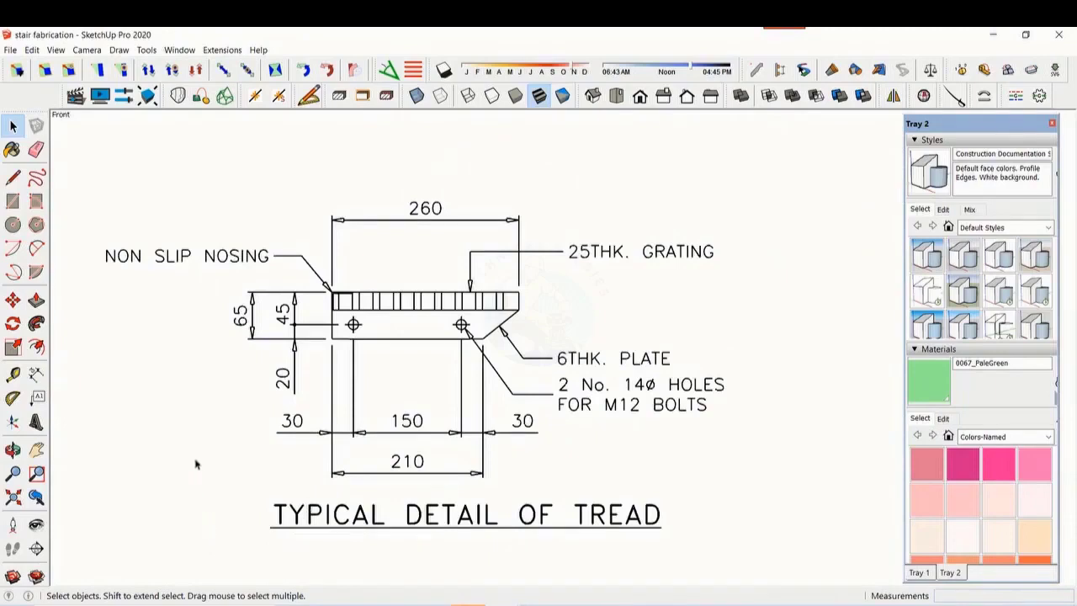
mouse_move(631, 429)
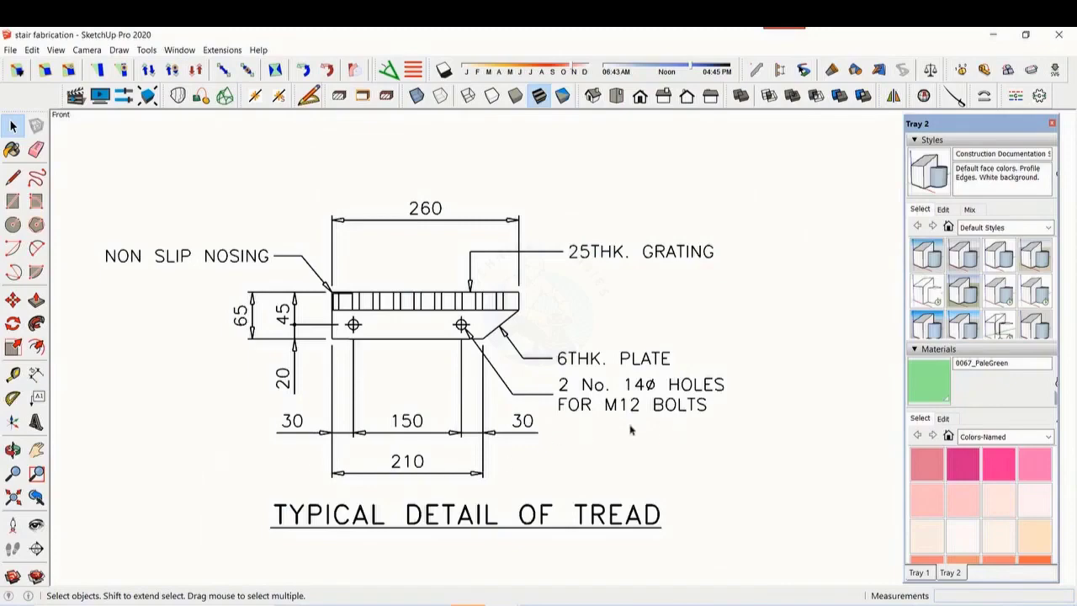
scroll(down, 3)
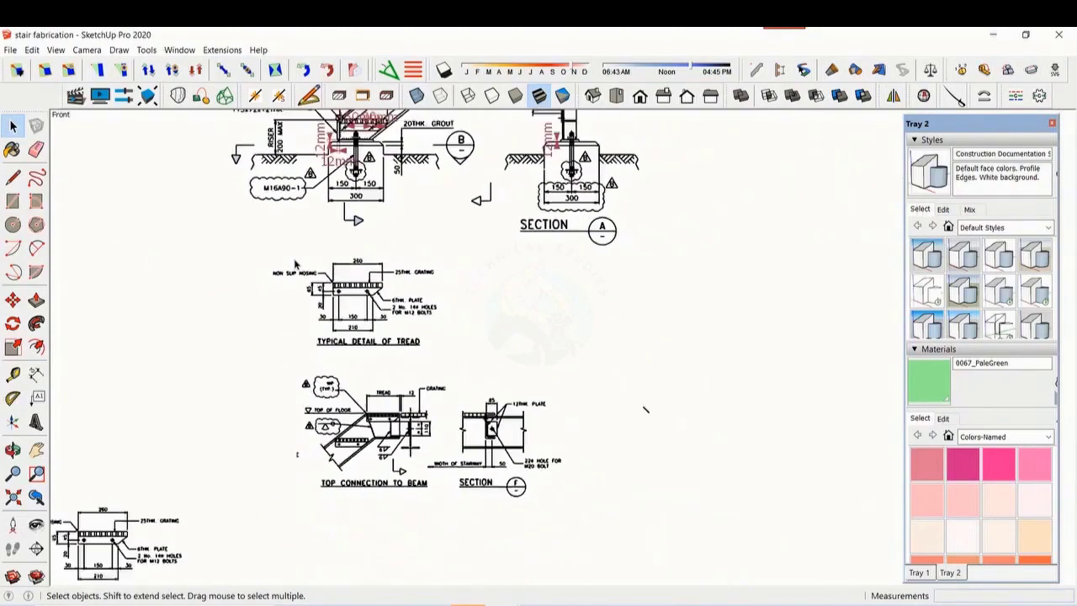